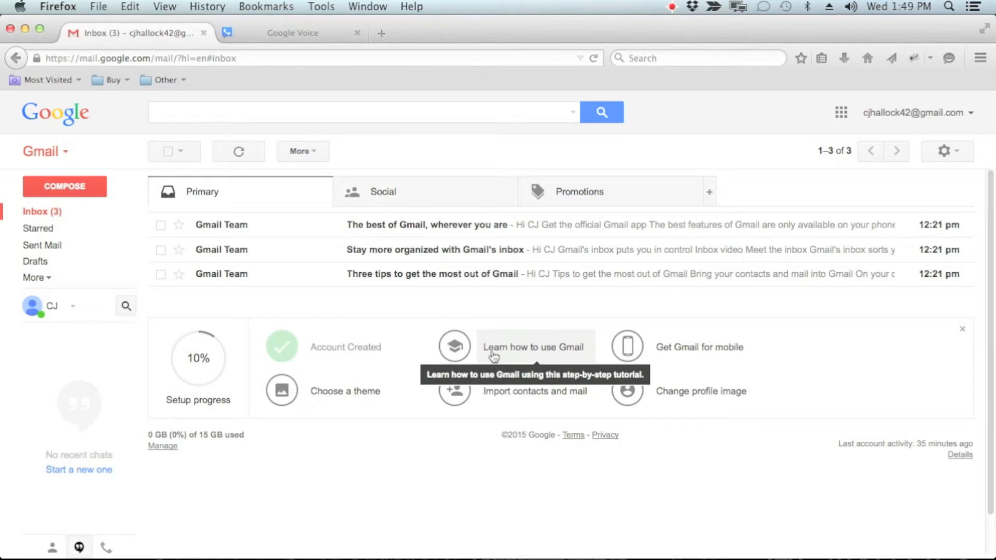
mouse_move(250, 267)
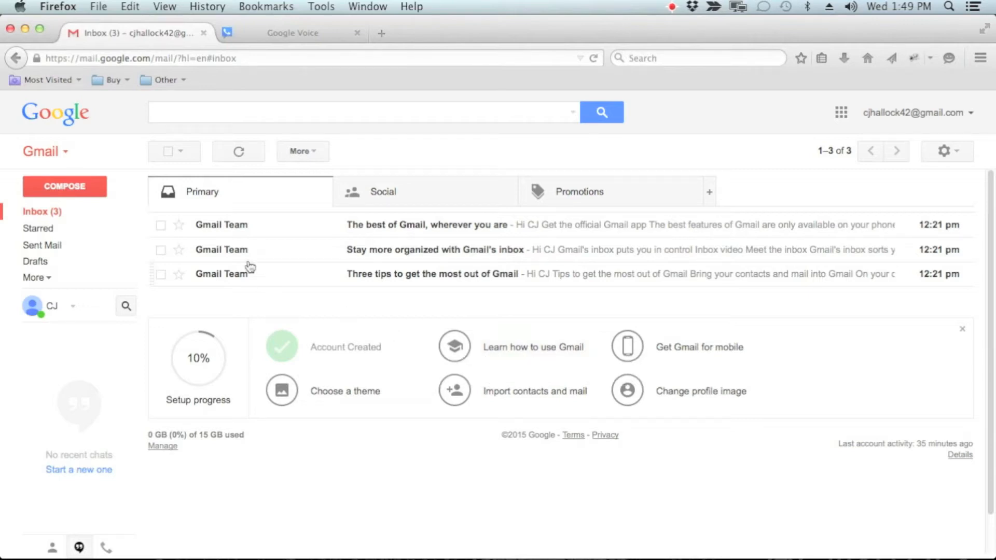
mouse_move(484, 412)
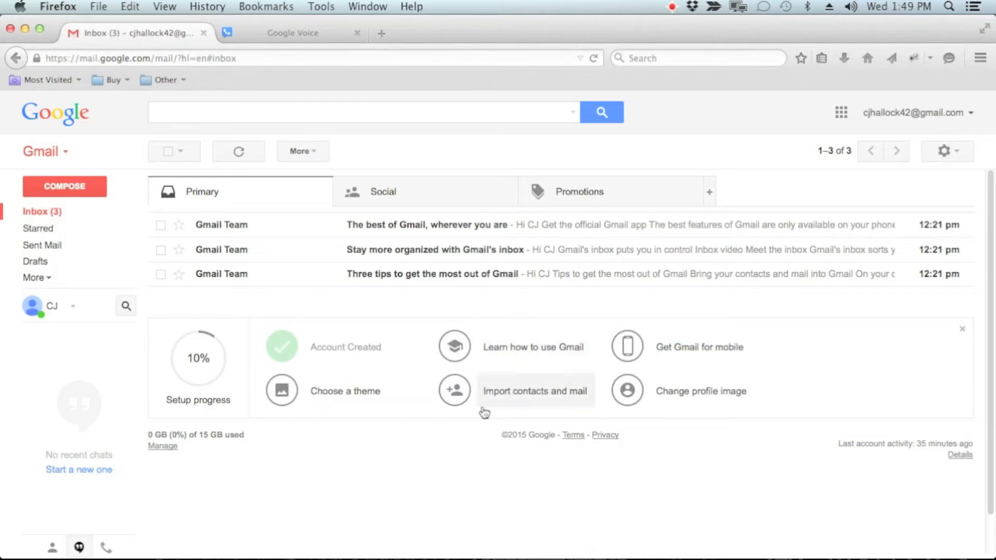
mouse_move(281, 211)
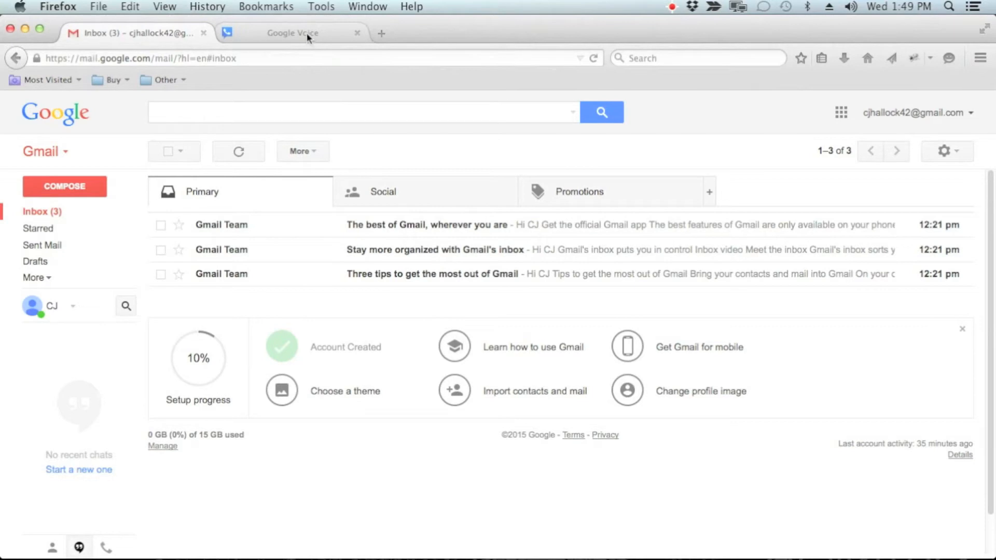
Accept Google Voice's Terms and Privacy Policy and proceed to create the Voice account
left_click(292, 33)
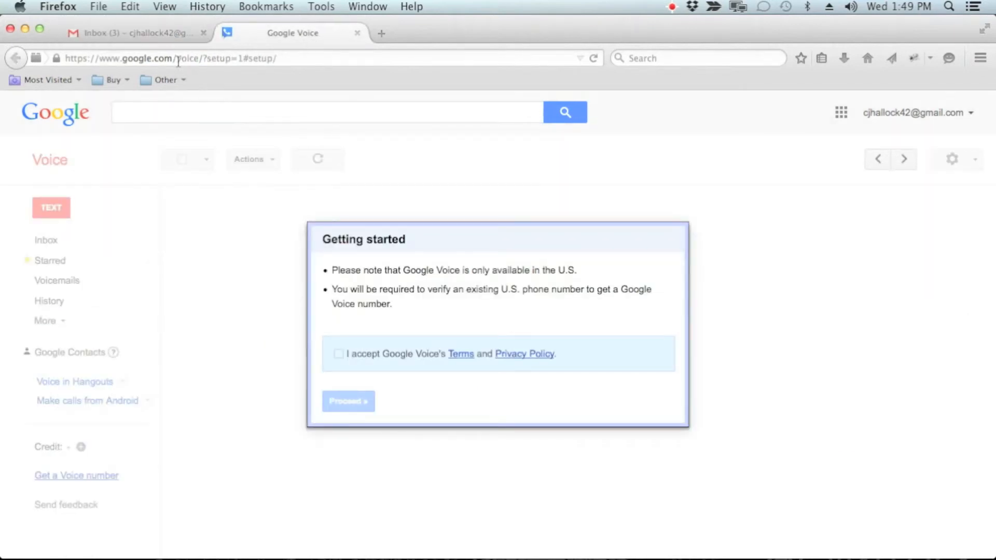
left_click(210, 58)
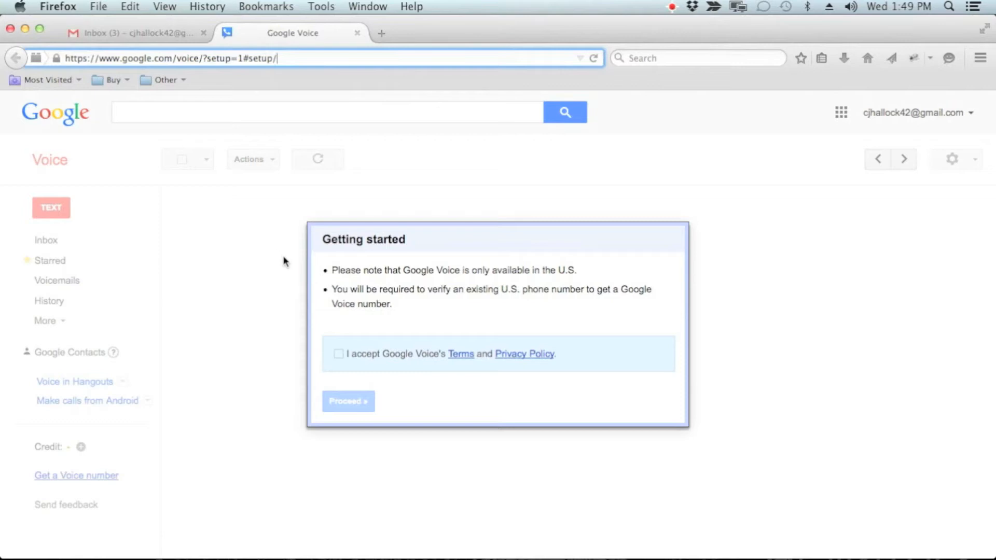
mouse_move(612, 264)
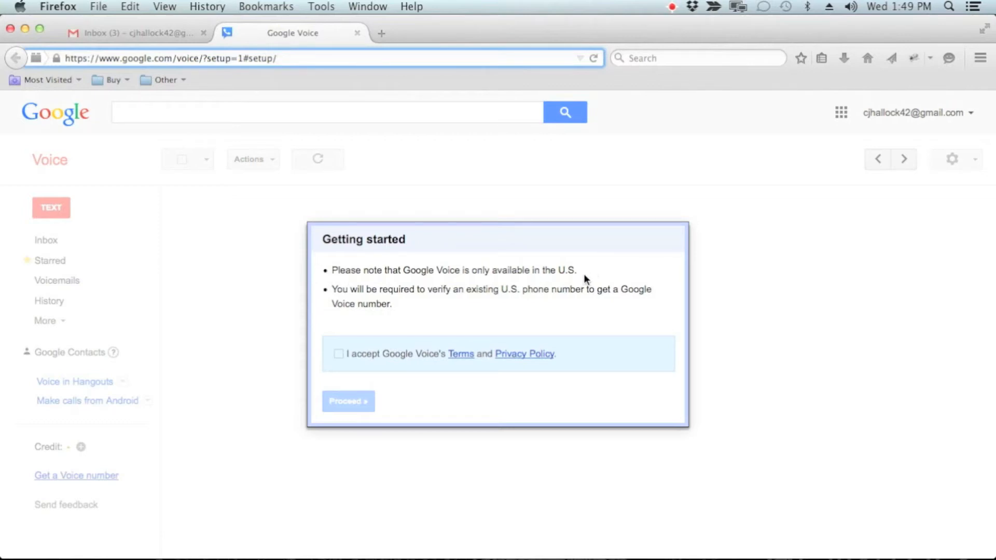
mouse_move(502, 299)
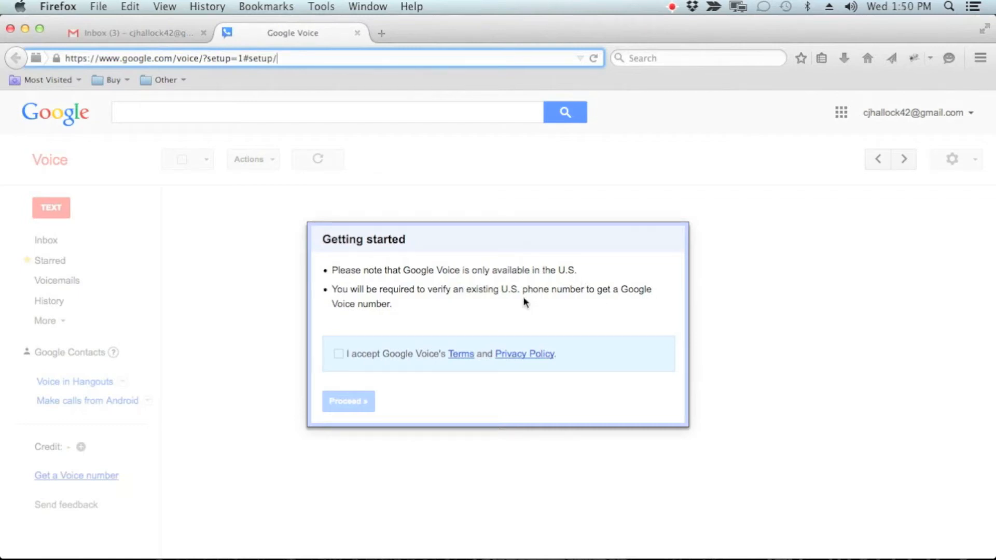
mouse_move(338, 358)
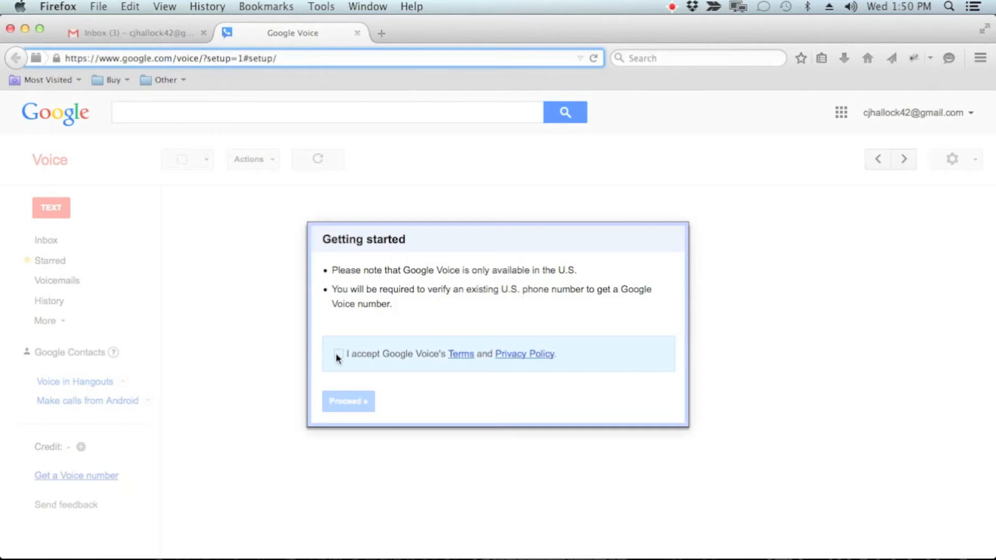
left_click(338, 354)
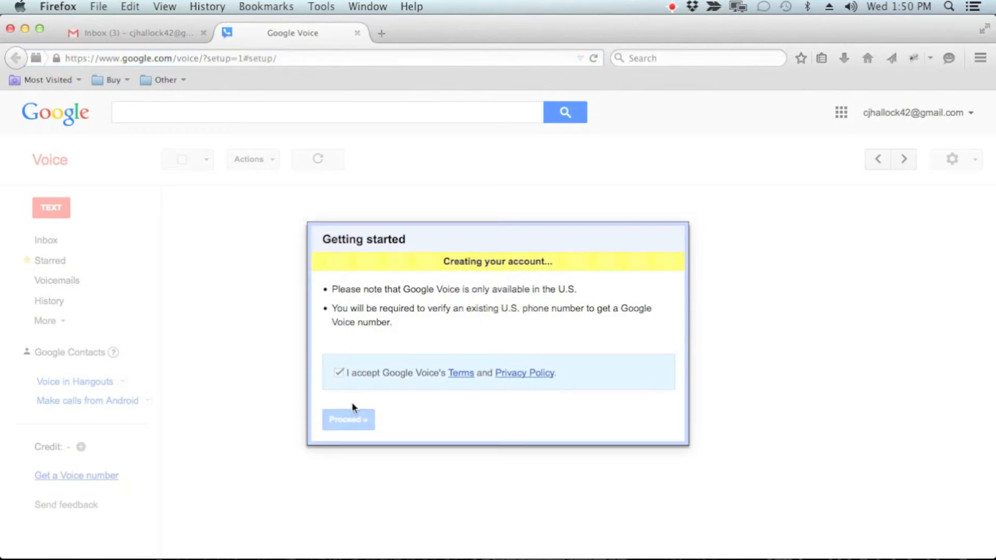
left_click(348, 419)
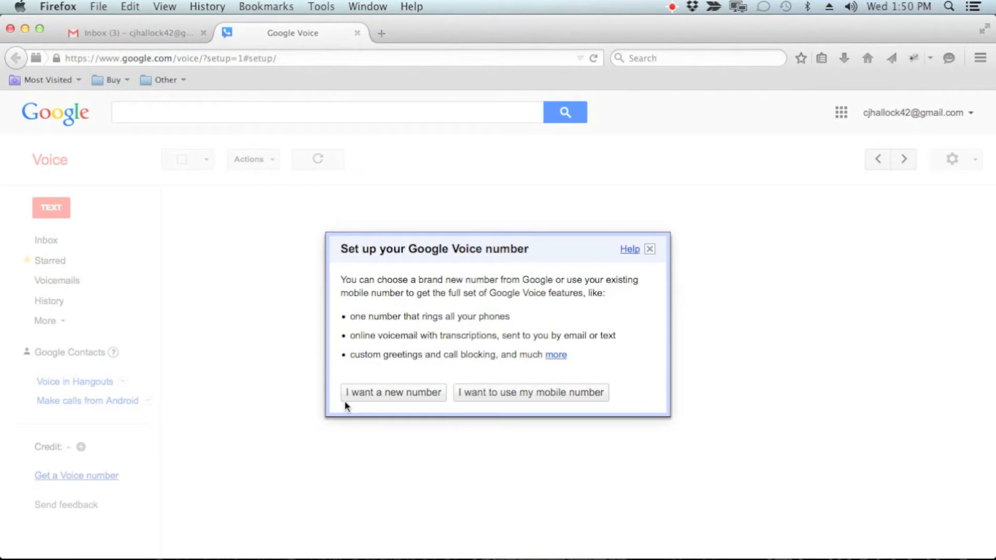
Choose 'I want a new number' to get a brand-new Google Voice number
left_click(393, 392)
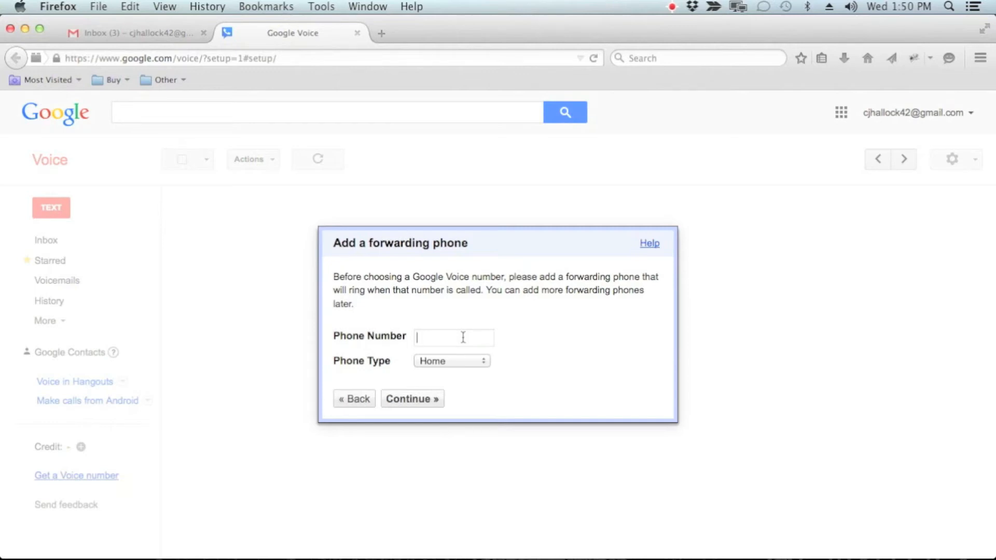
Enter the 423 forwarding phone number as a Mobile phone type and continue
type("423")
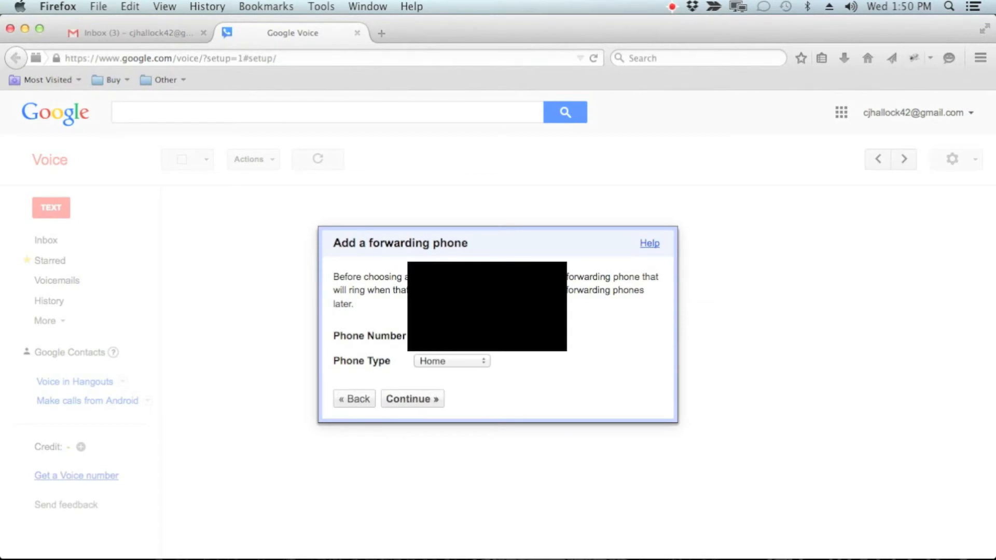
left_click(451, 361)
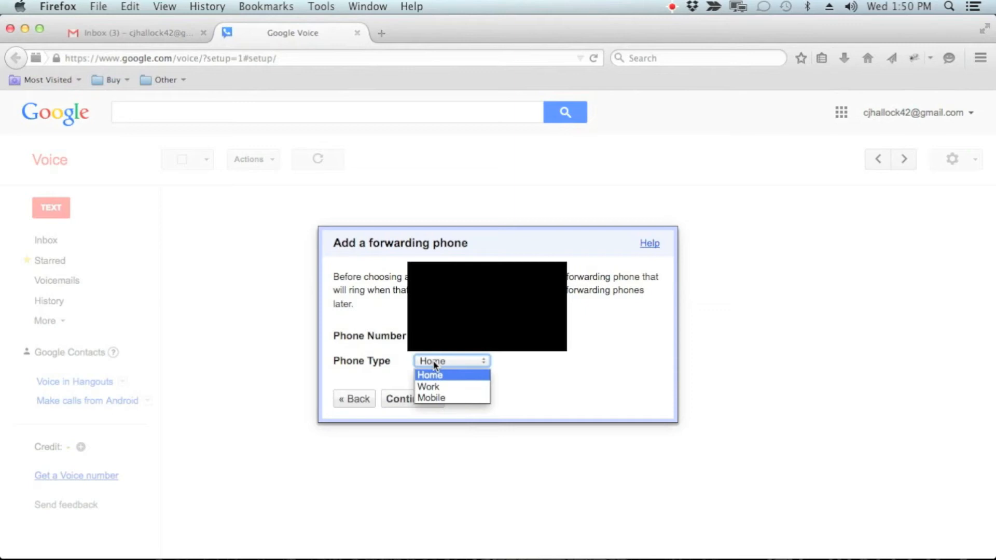
left_click(430, 399)
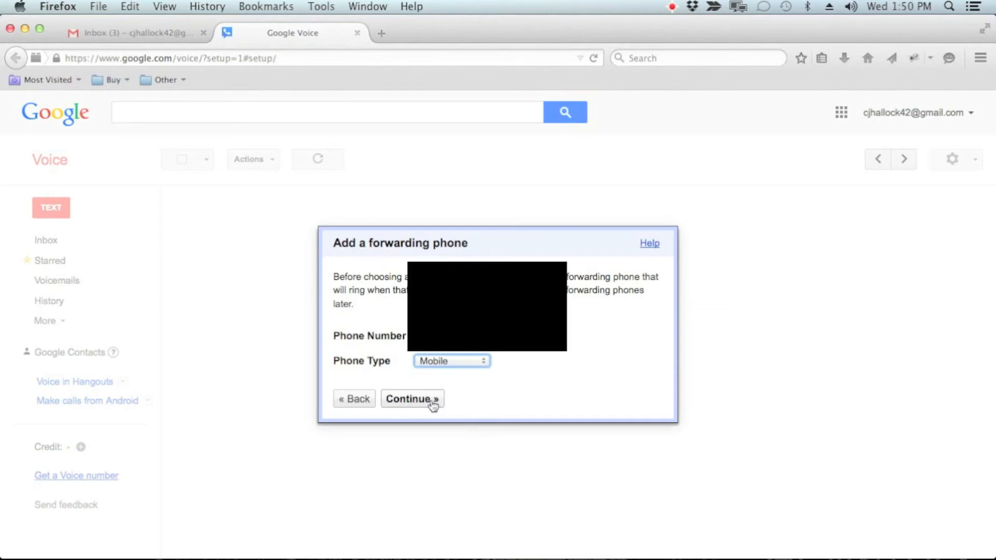
left_click(411, 399)
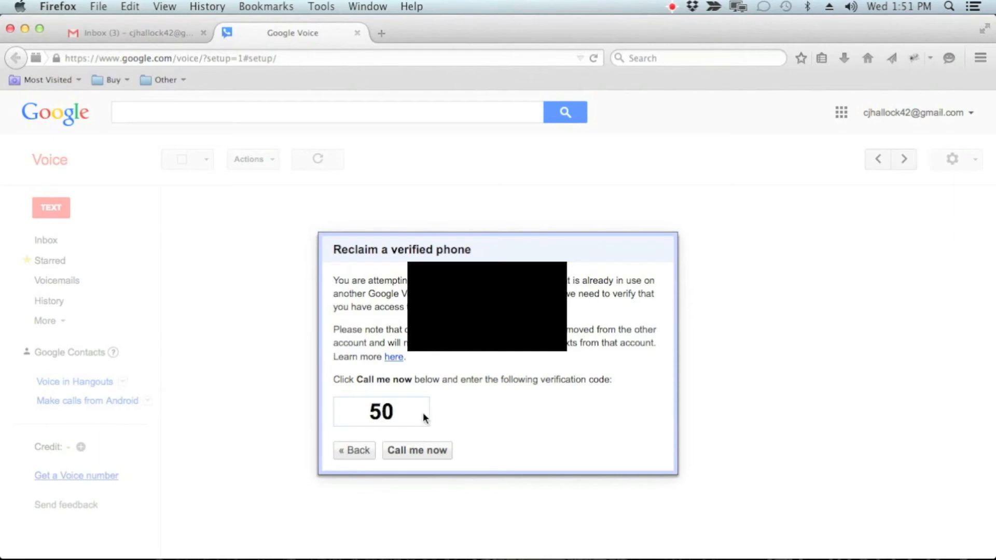
Have Google call the forwarding phone and verify it with code 50
left_click(417, 449)
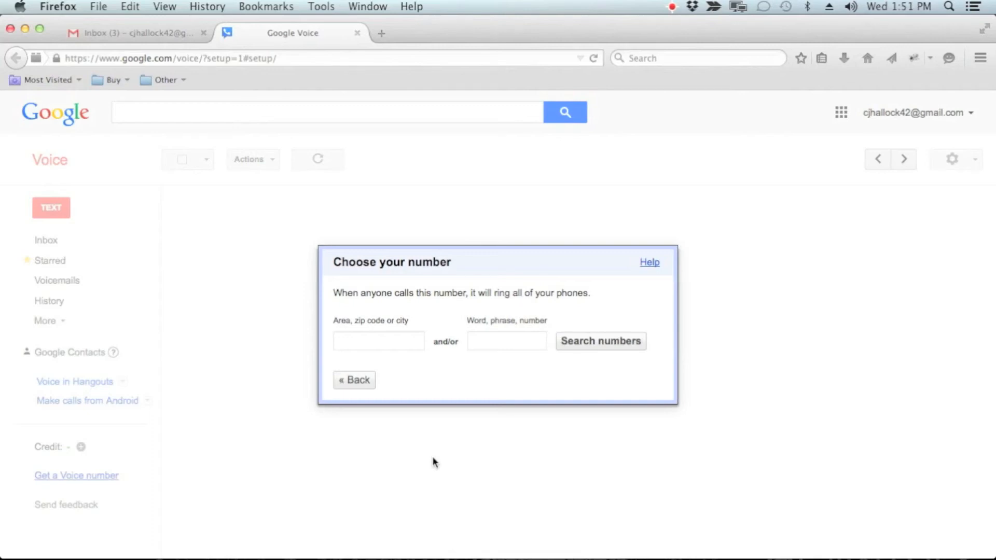
Search available Google Voice numbers in area code 423
left_click(377, 340)
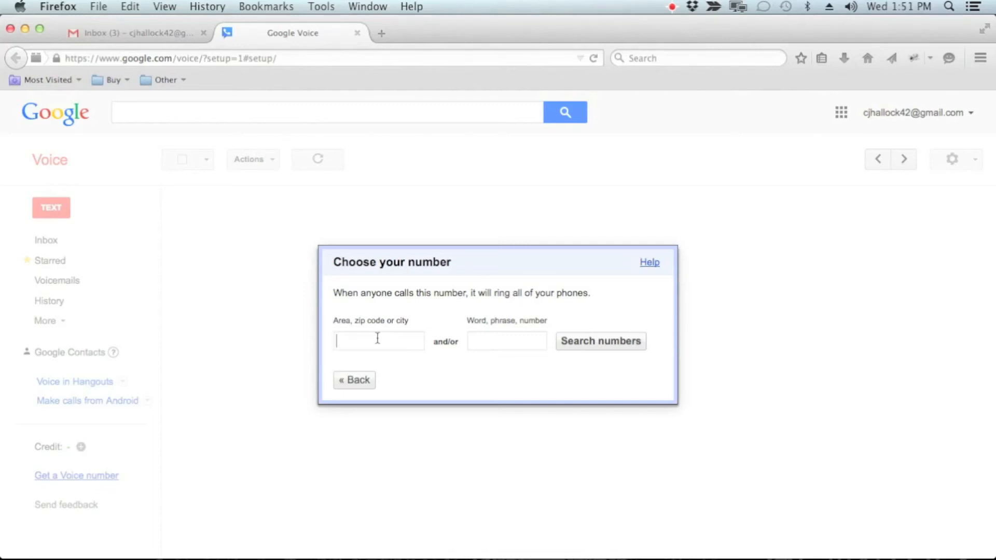
type("423")
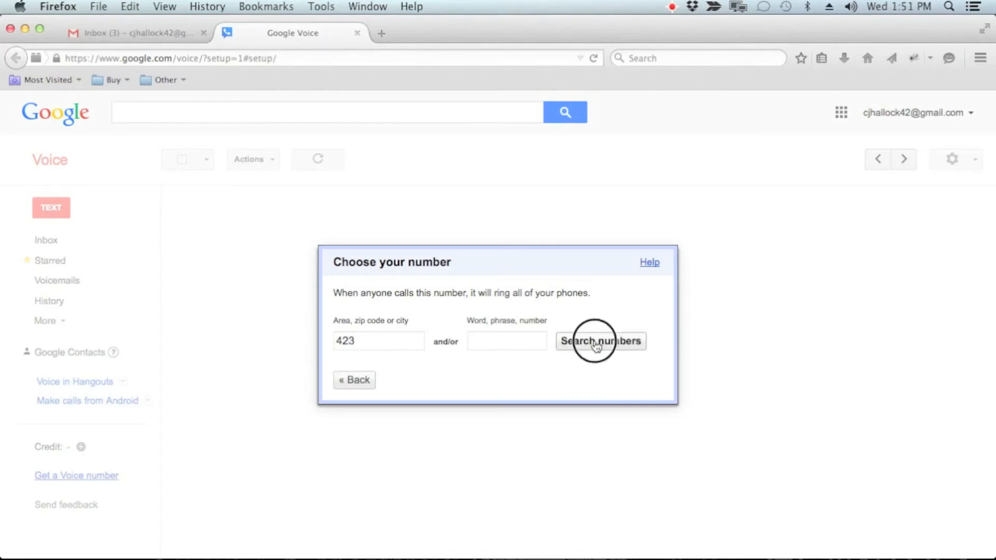
left_click(599, 342)
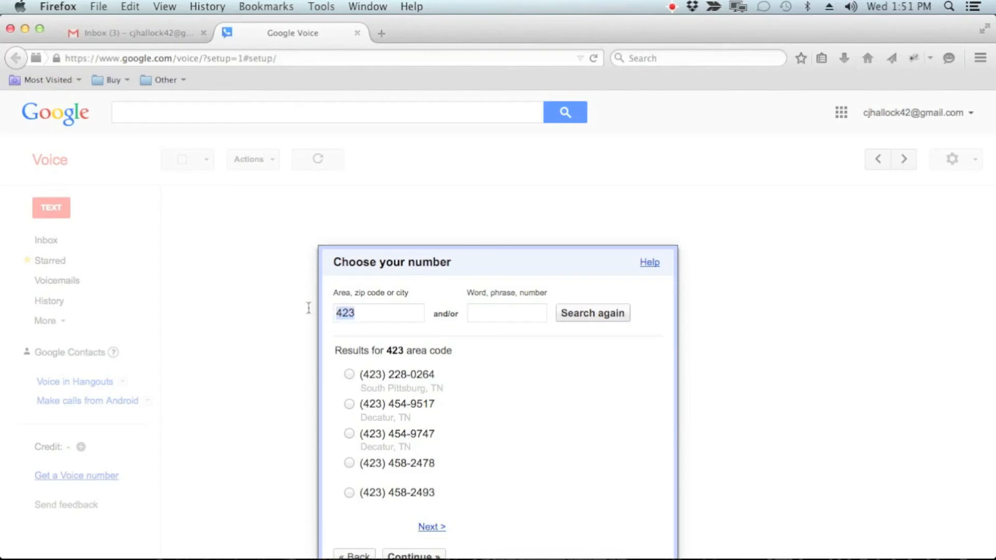
left_click(507, 312)
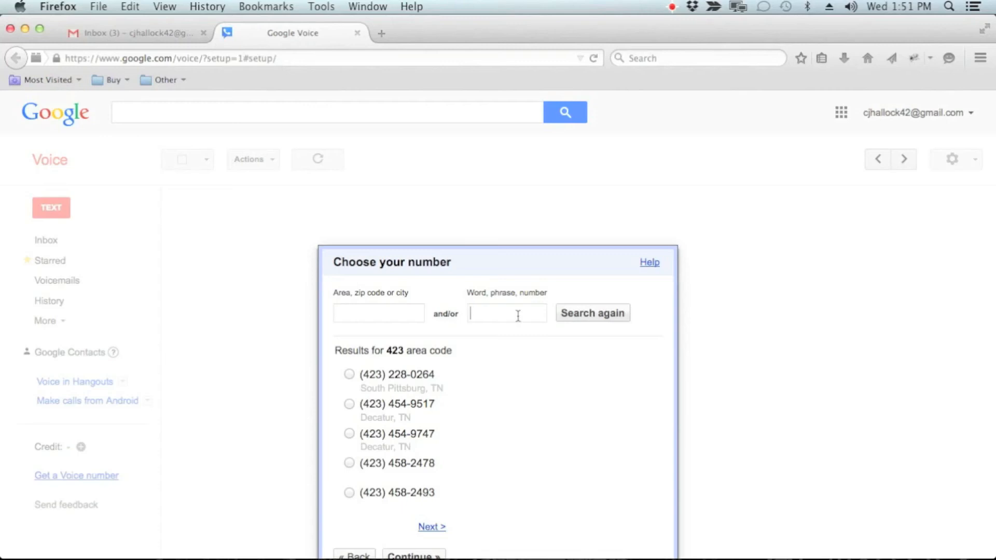
type("fun")
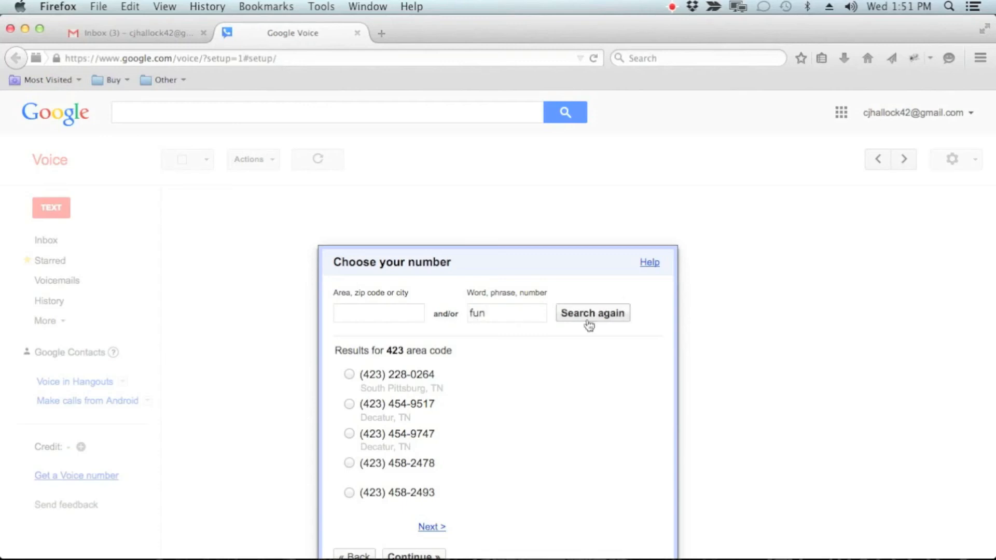
left_click(591, 312)
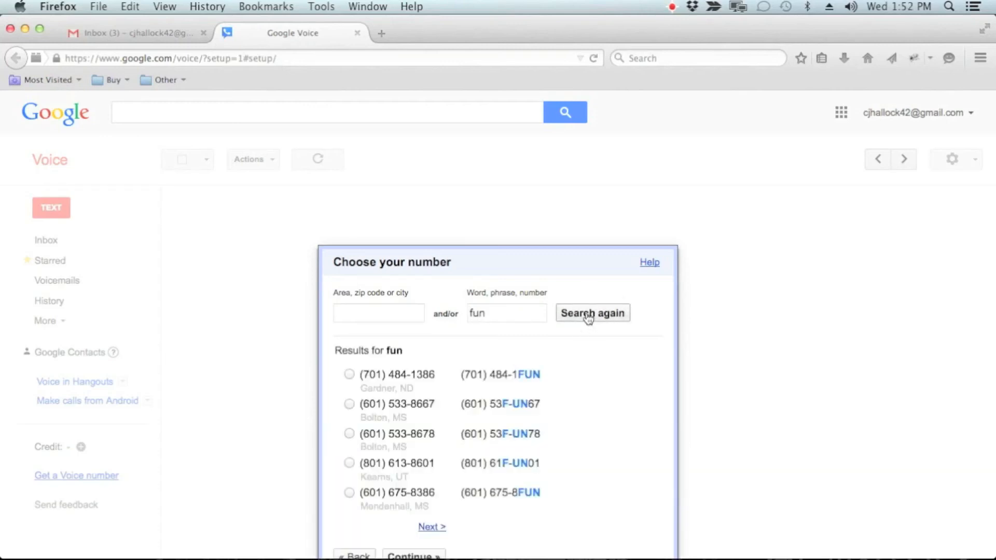
left_click(591, 312)
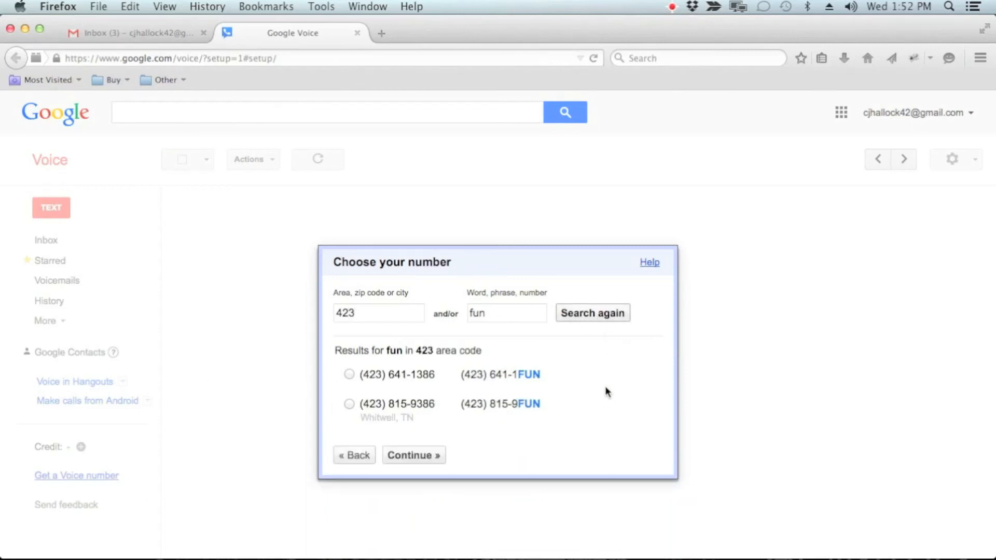
mouse_move(522, 385)
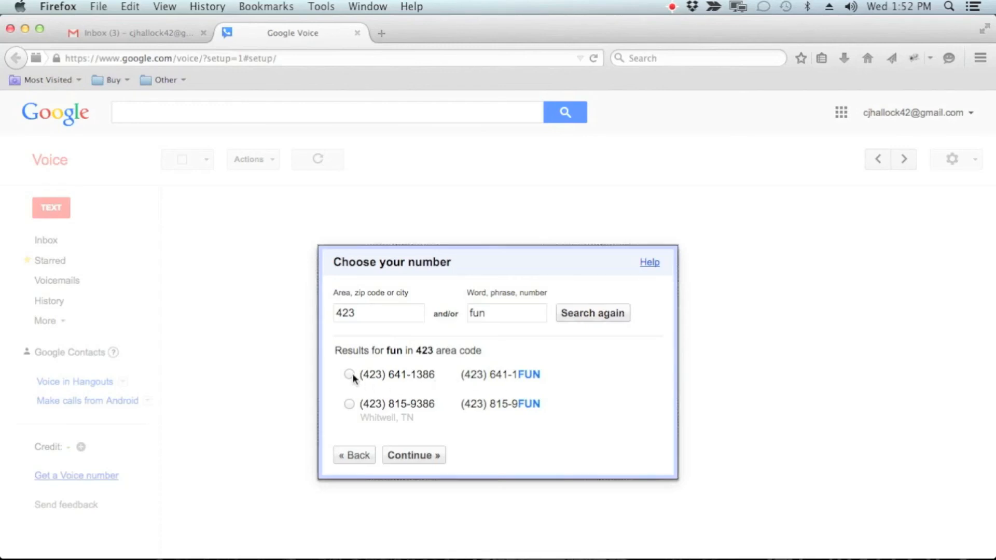
left_click(349, 375)
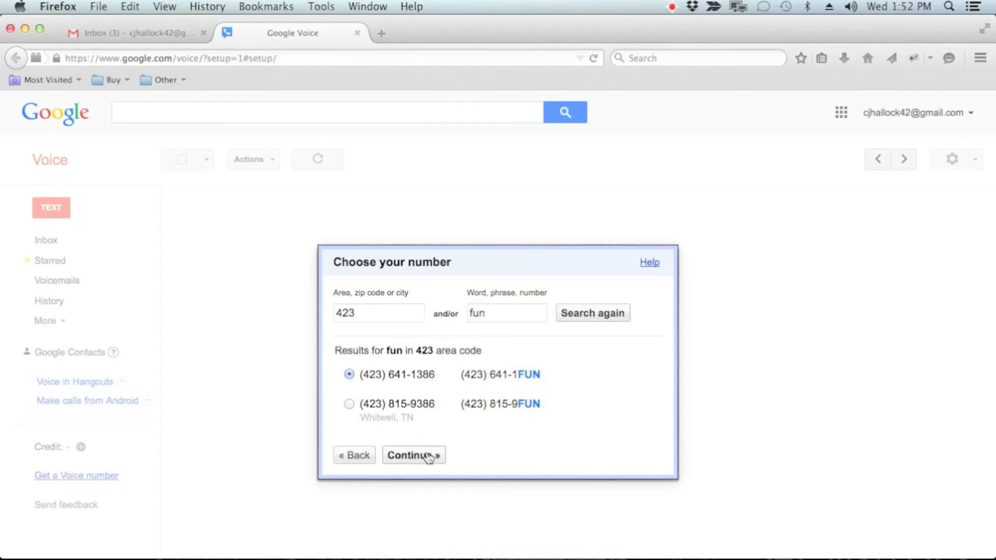
left_click(412, 455)
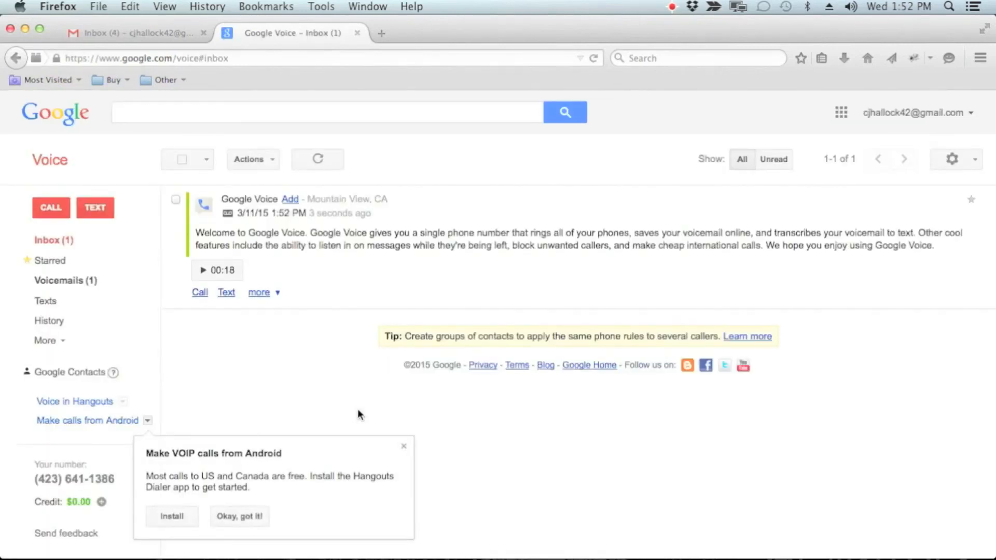